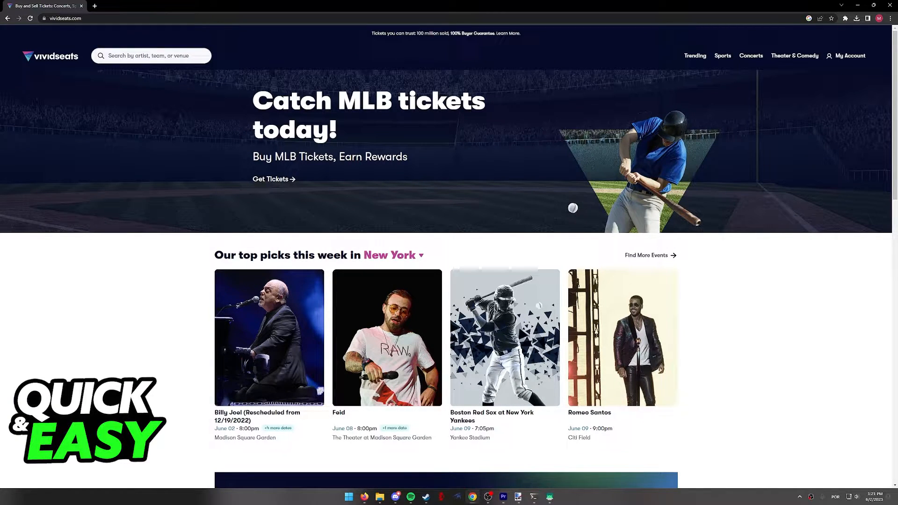
Step: Go to My Account > Sales and view the Listings tab, which shows no tickets
scroll("down", 3)
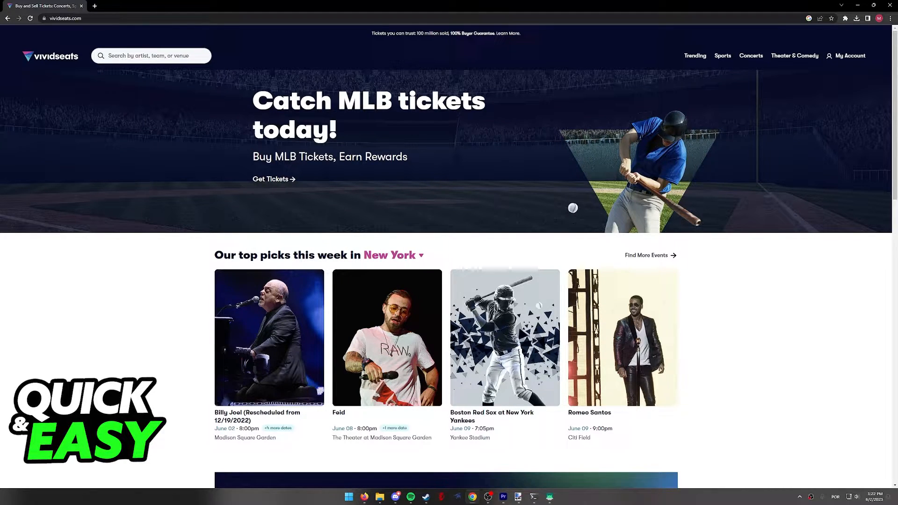
left_click(850, 56)
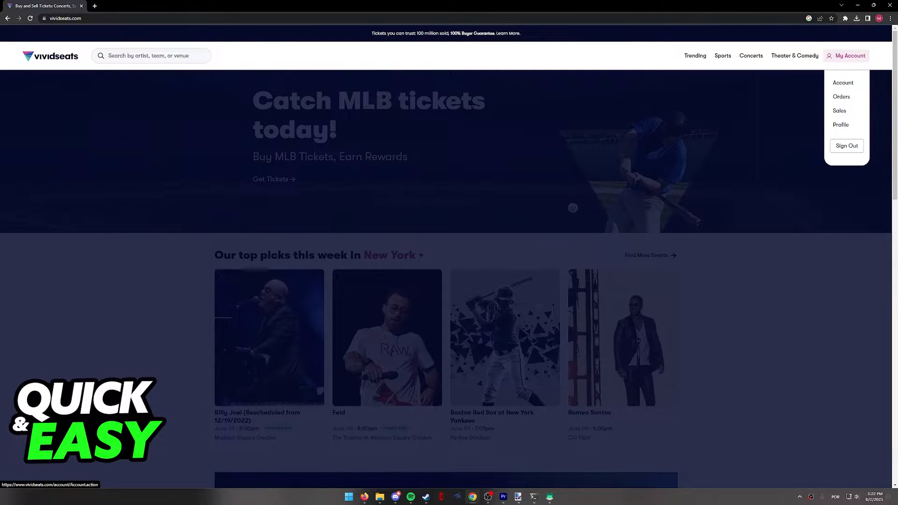
left_click(839, 111)
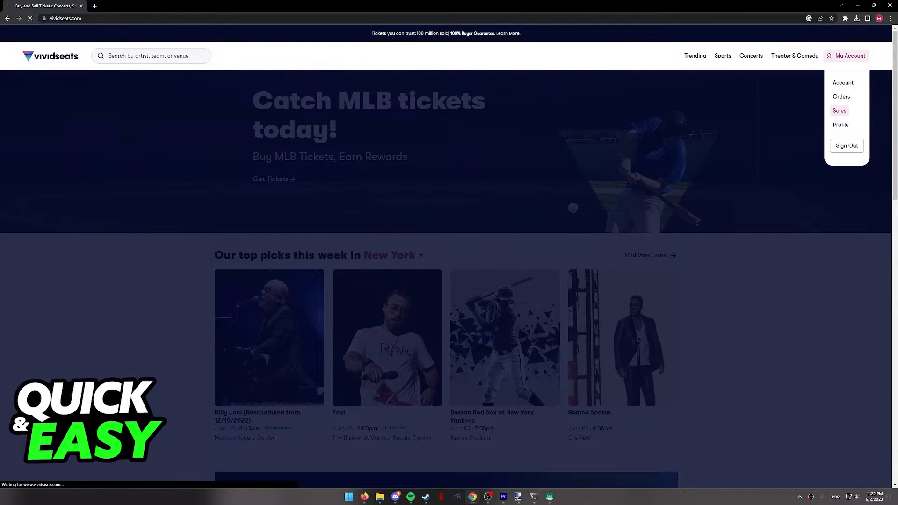
left_click(839, 110)
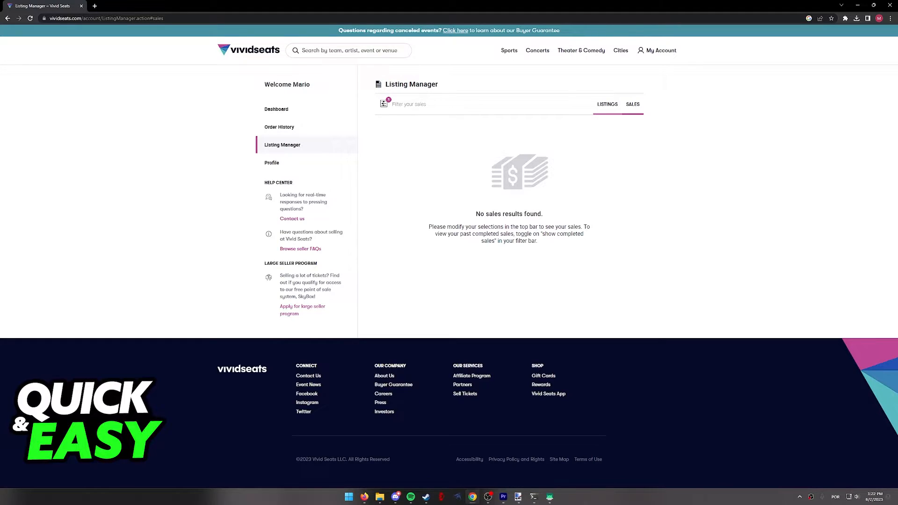
left_click(607, 104)
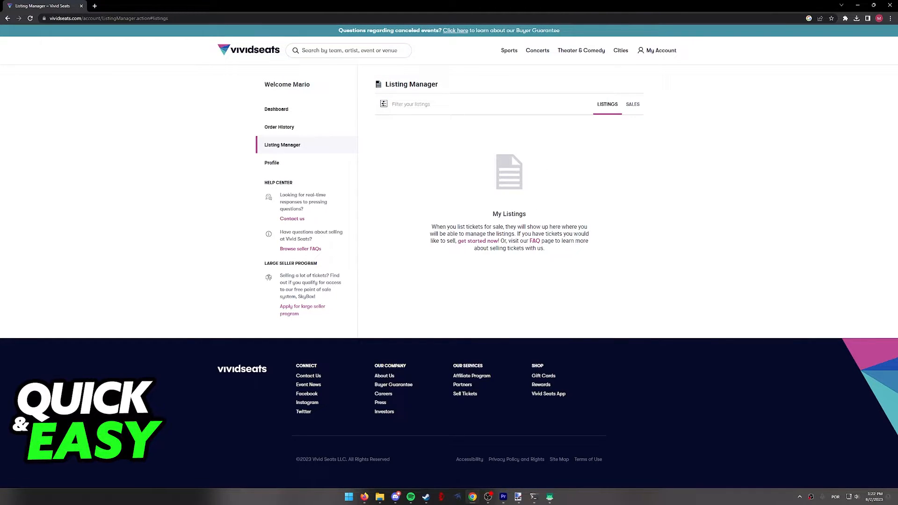
mouse_move(477, 241)
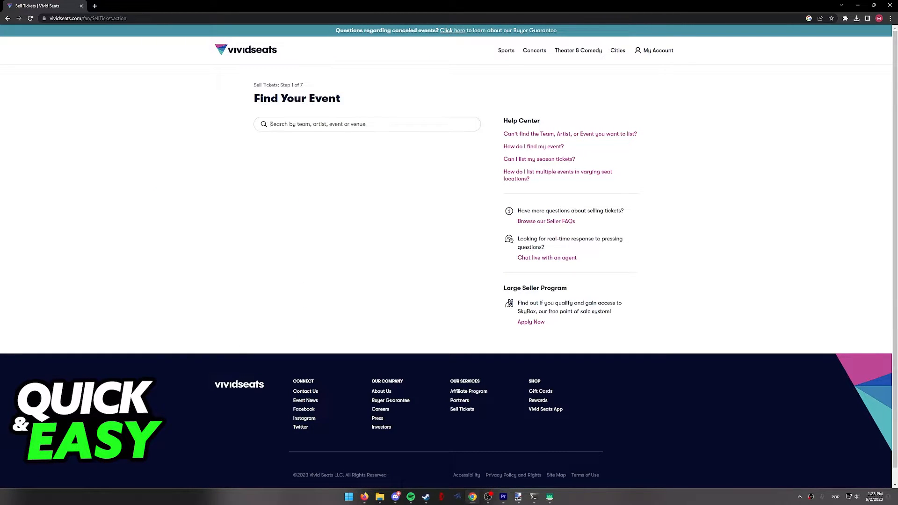
Step: Search 'Billy Joel', select the Jun 2, 2023 Madison Square Garden show, and continue
type("Billy Joel")
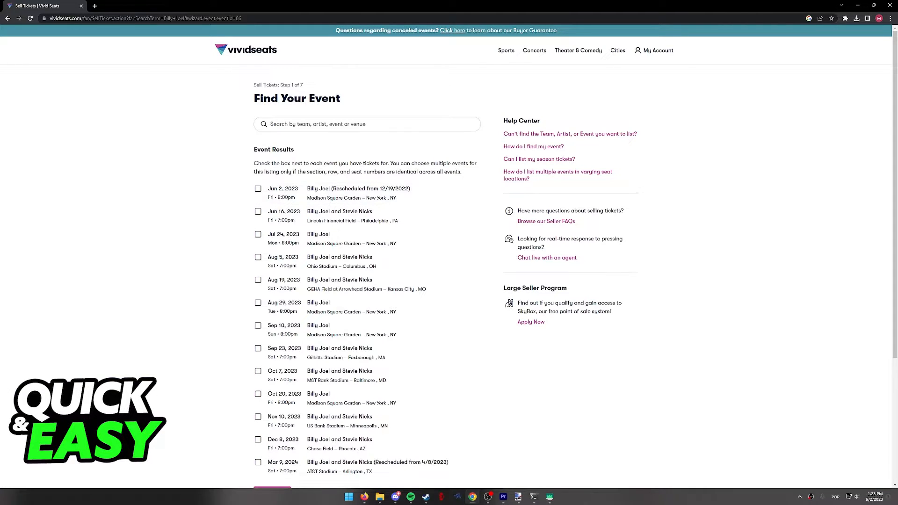
scroll("down", 3)
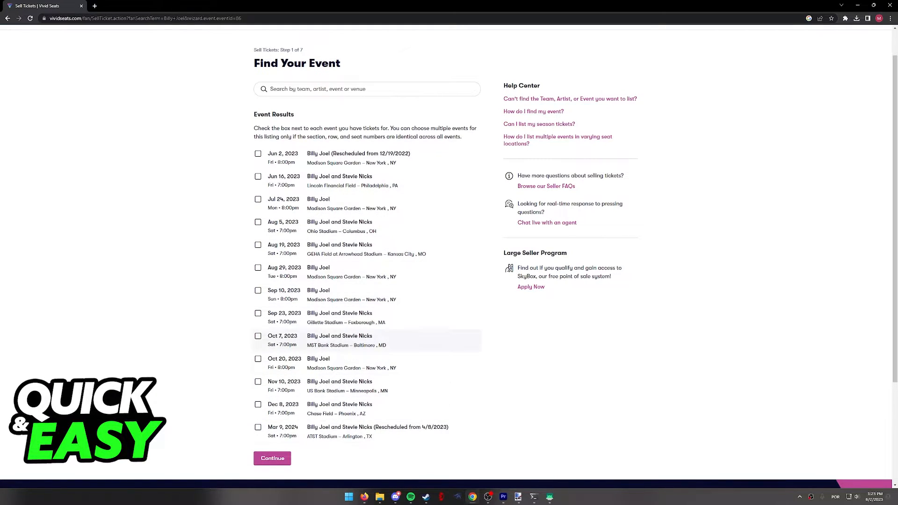
left_click(258, 154)
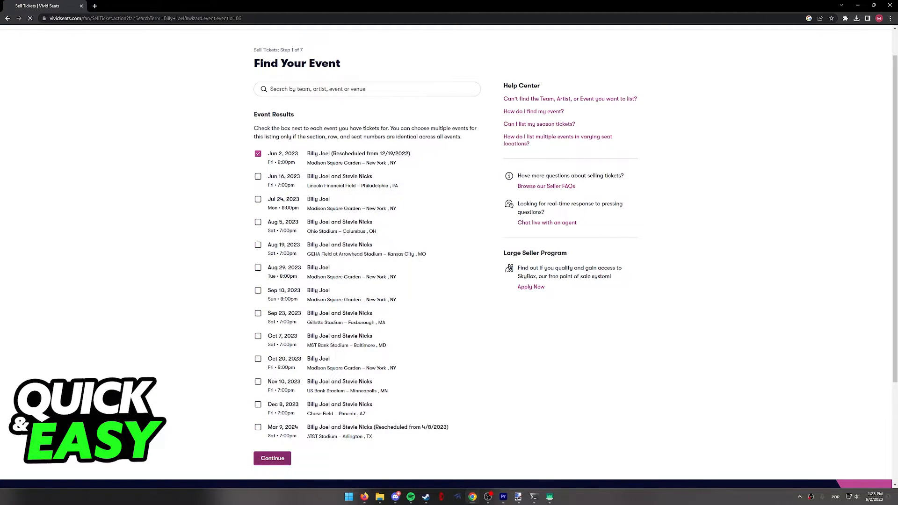
left_click(273, 459)
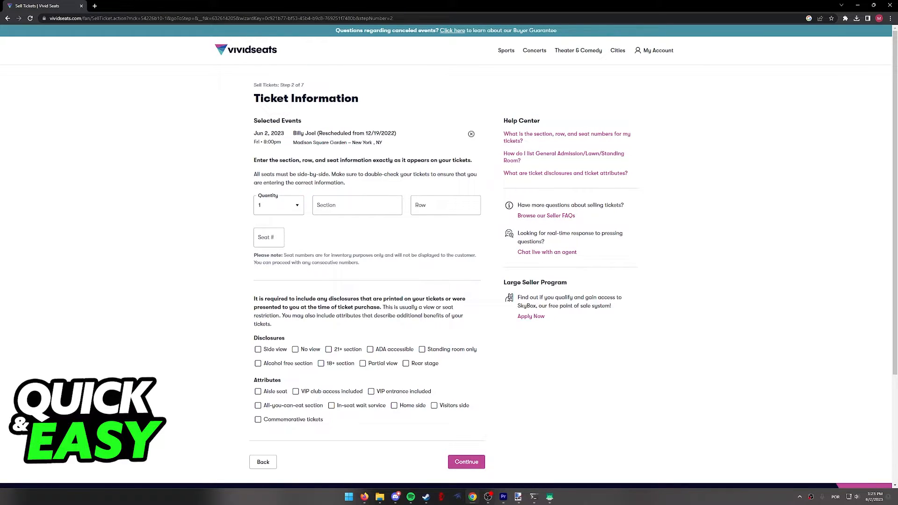
Step: Enter section 100, row 1, mark aisle seat and side view, and continue
scroll("down", 3)
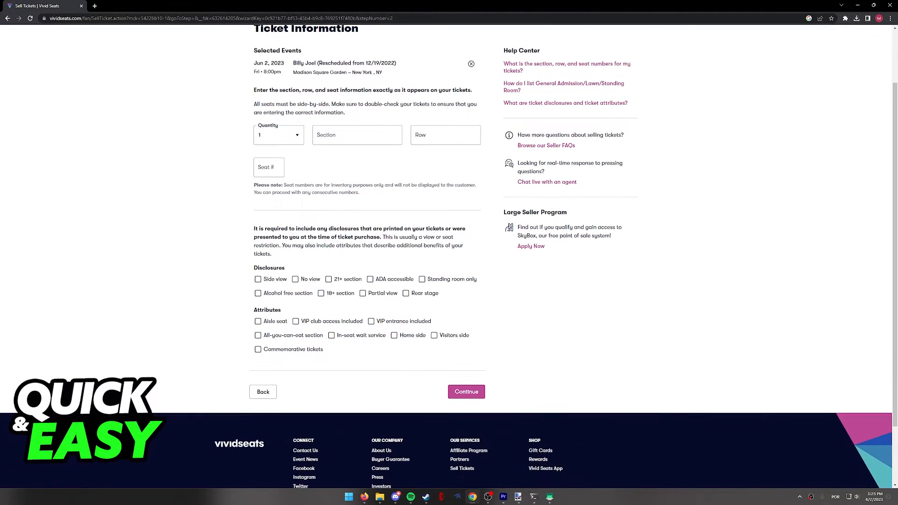
left_click(357, 135)
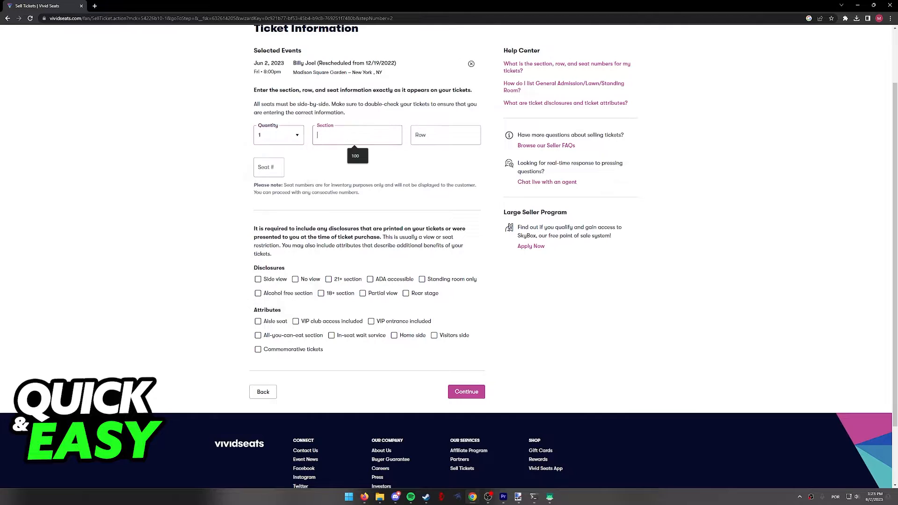
type("1")
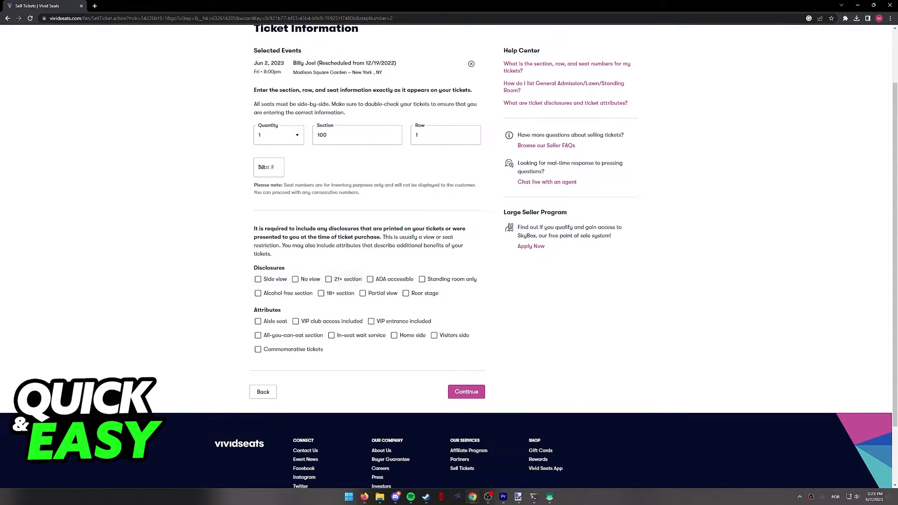
left_click(258, 321)
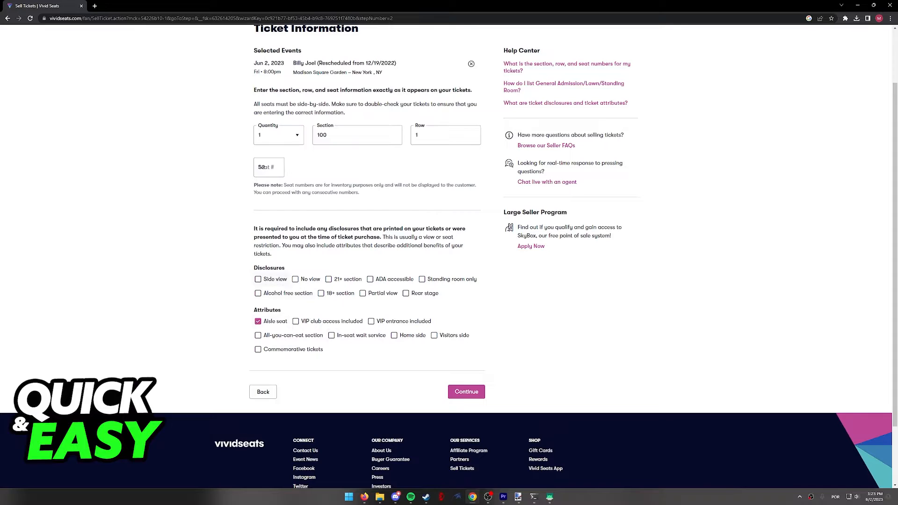
left_click(258, 279)
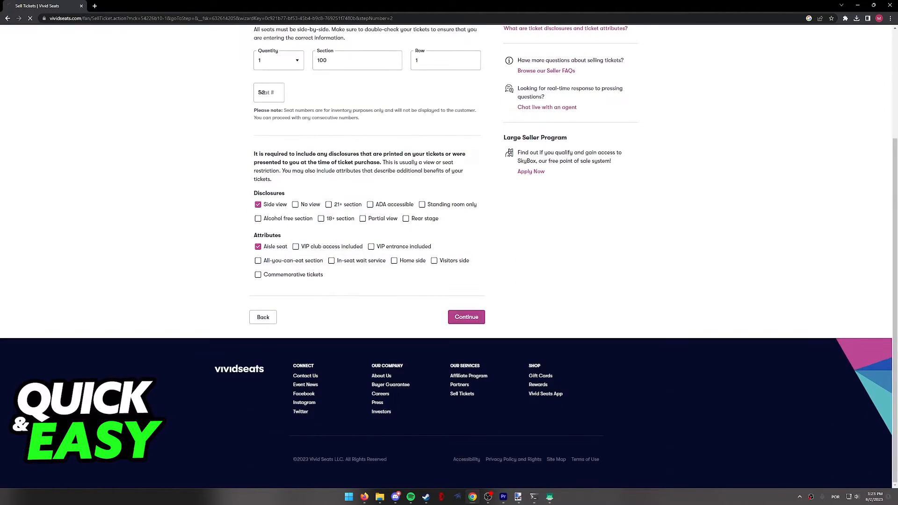
left_click(466, 317)
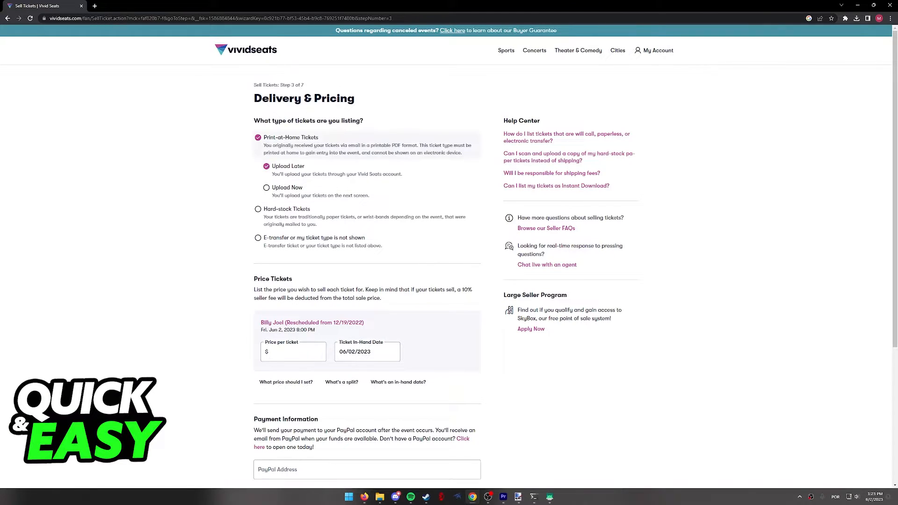
Step: Compare the e-transfer, print-at-home and hard-stock ticket type options and their descriptions
double_click(260, 121)
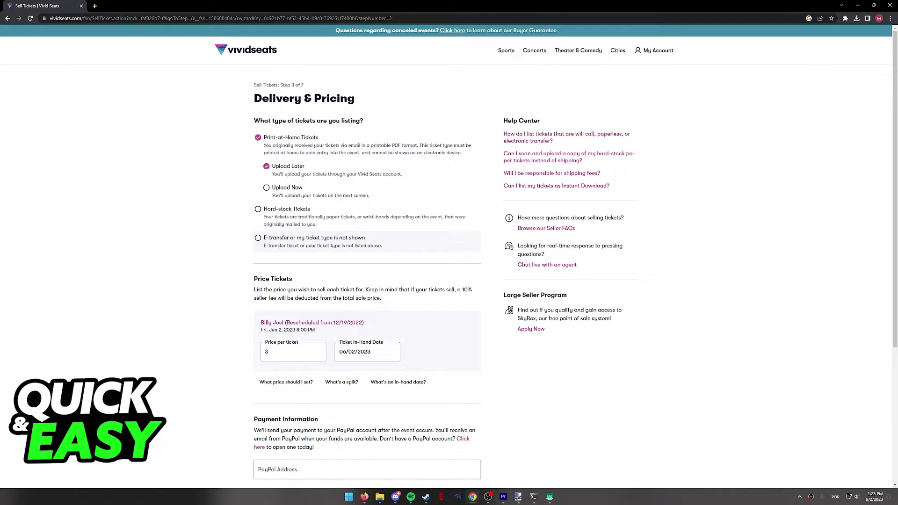
left_click(258, 237)
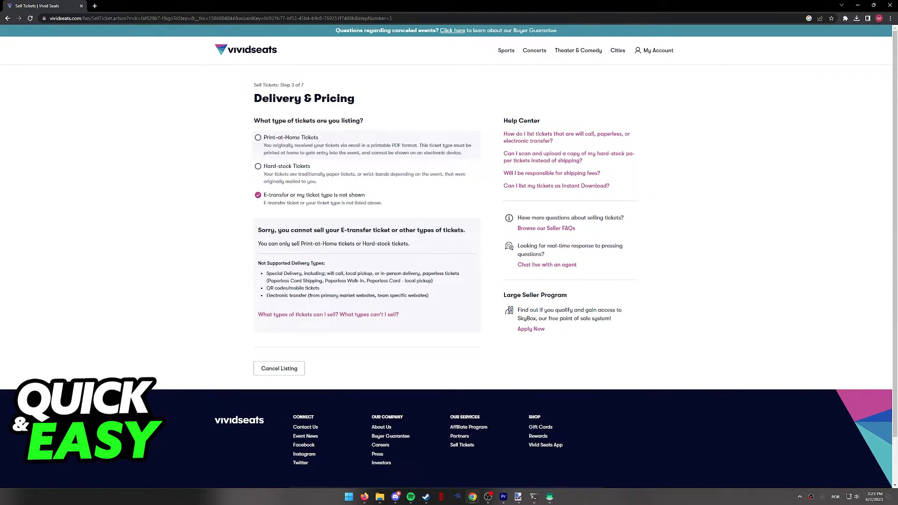
left_click(258, 137)
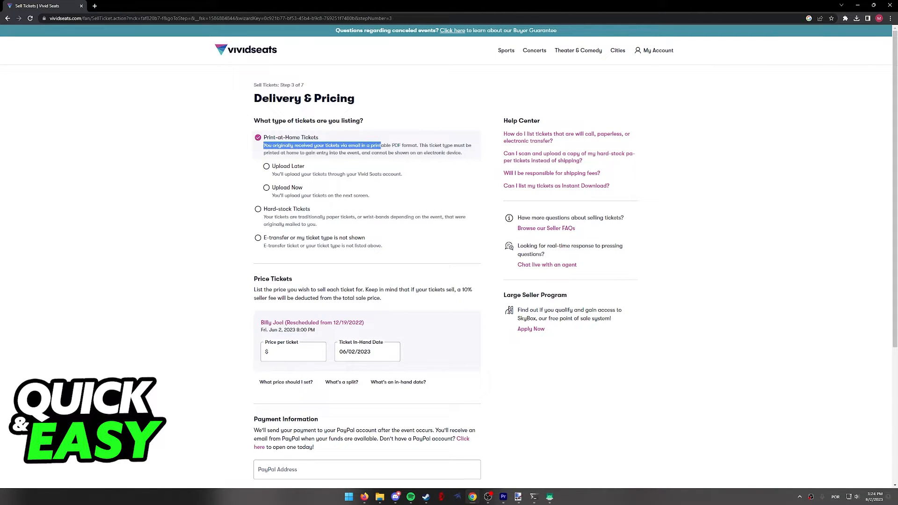
left_click_drag(380, 145, 399, 145)
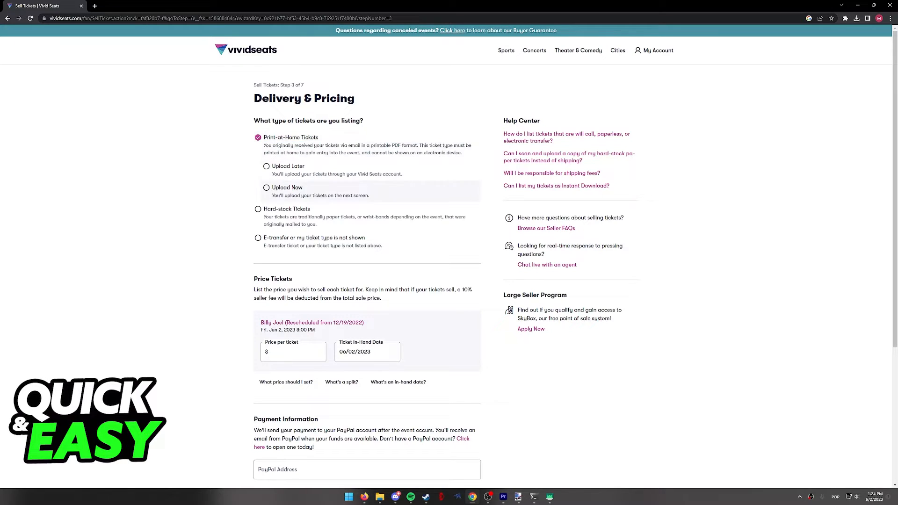
left_click(257, 209)
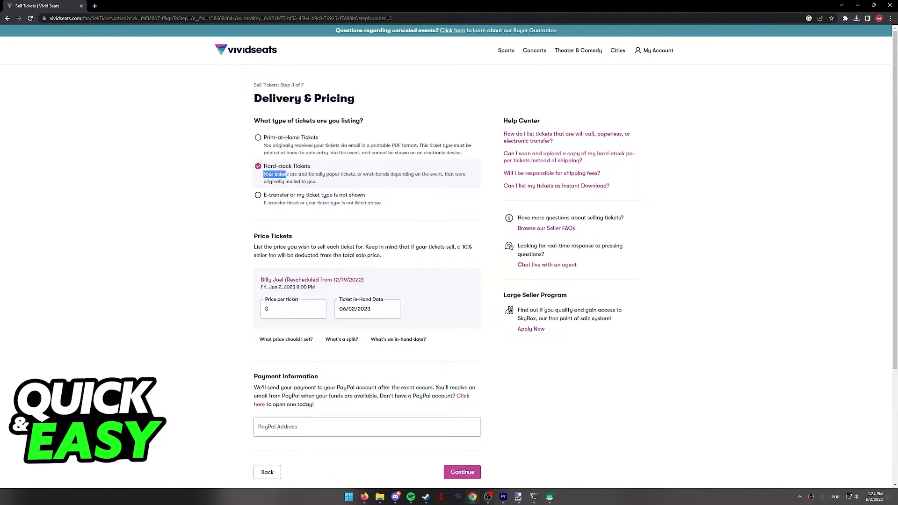
left_click_drag(262, 174, 363, 174)
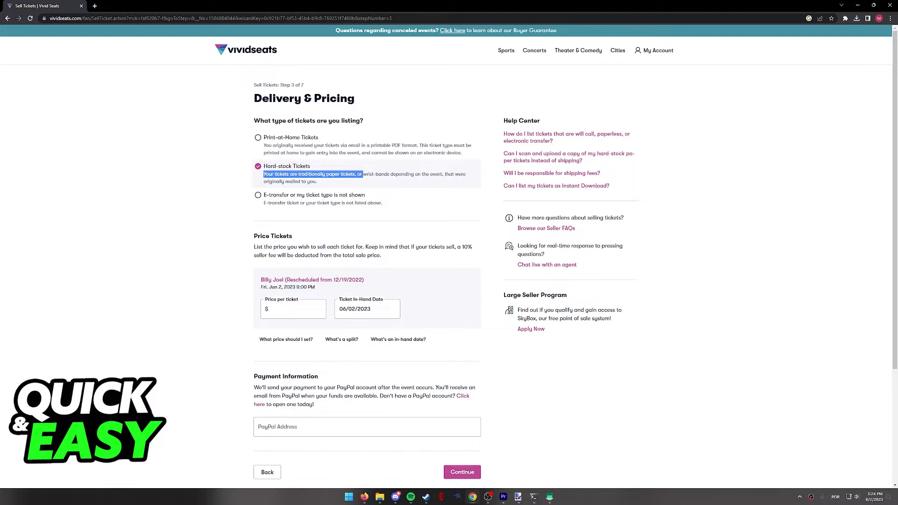
Step: Settle on Print-at-Home tickets with the Upload Now option
left_click(258, 137)
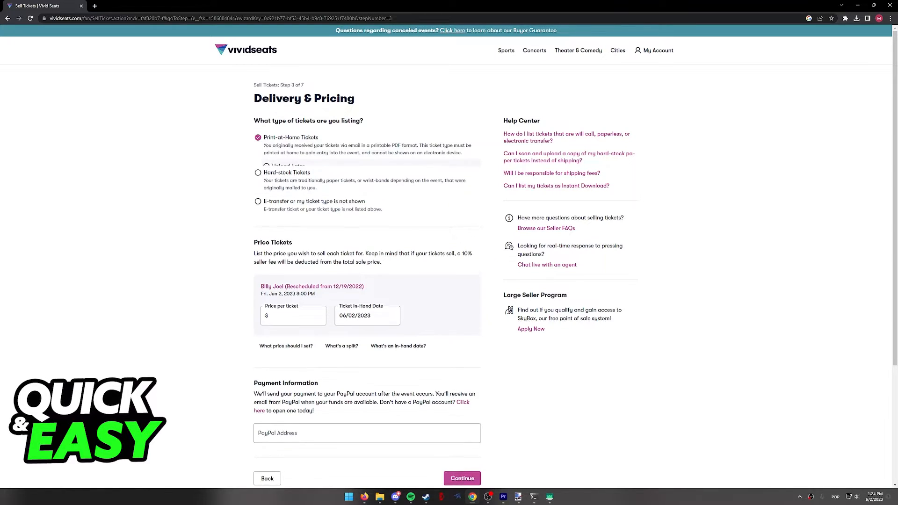
left_click(258, 138)
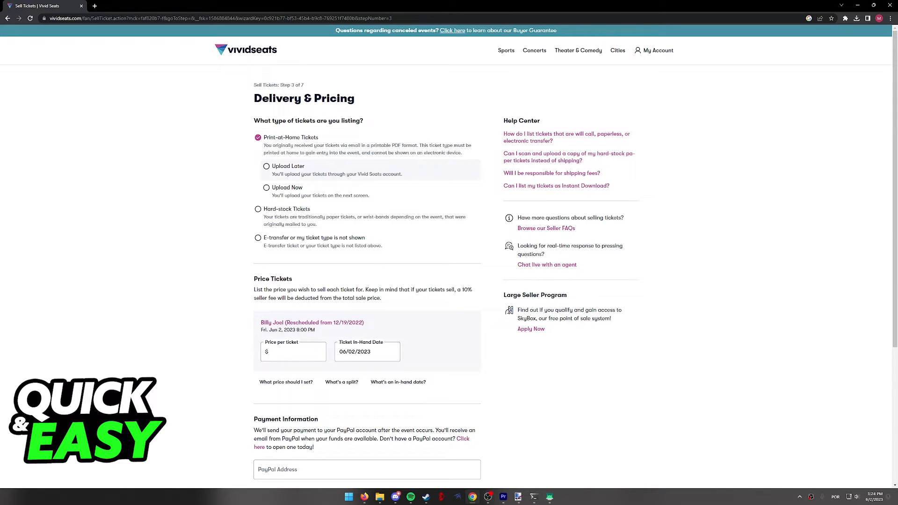
left_click(258, 237)
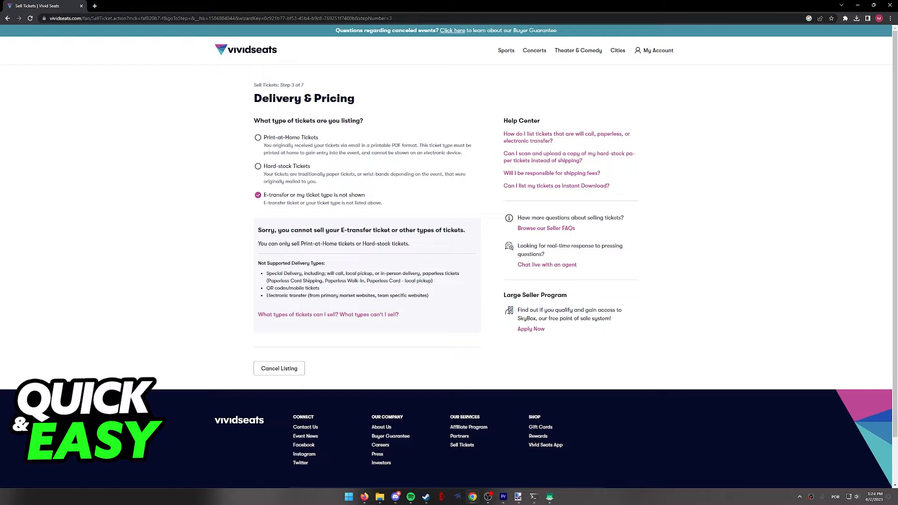
left_click(258, 137)
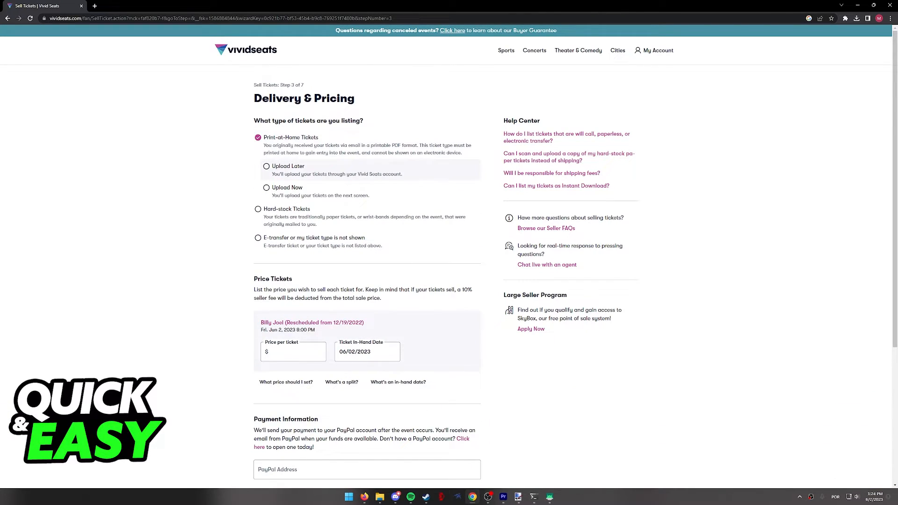
left_click(266, 167)
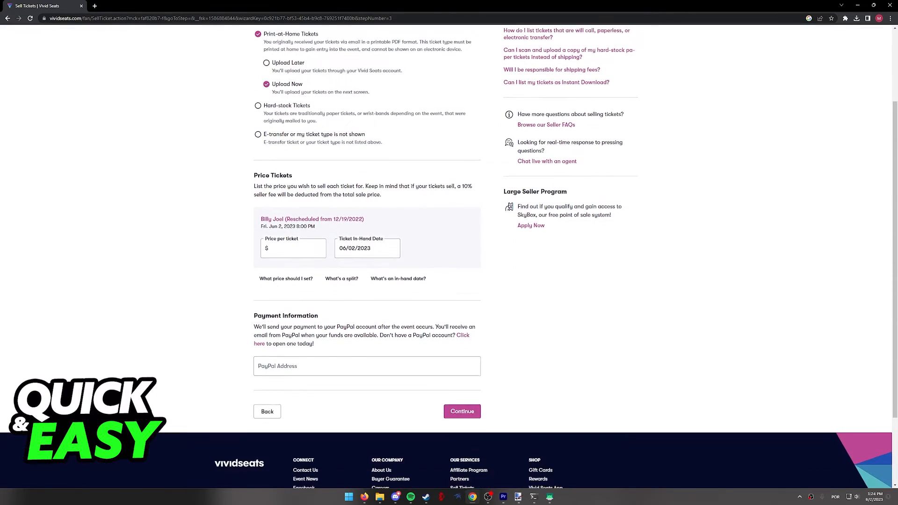
Step: Enter a $300.00 ticket price, fill the PayPal field with 'qeqeqet', and continue
type("30")
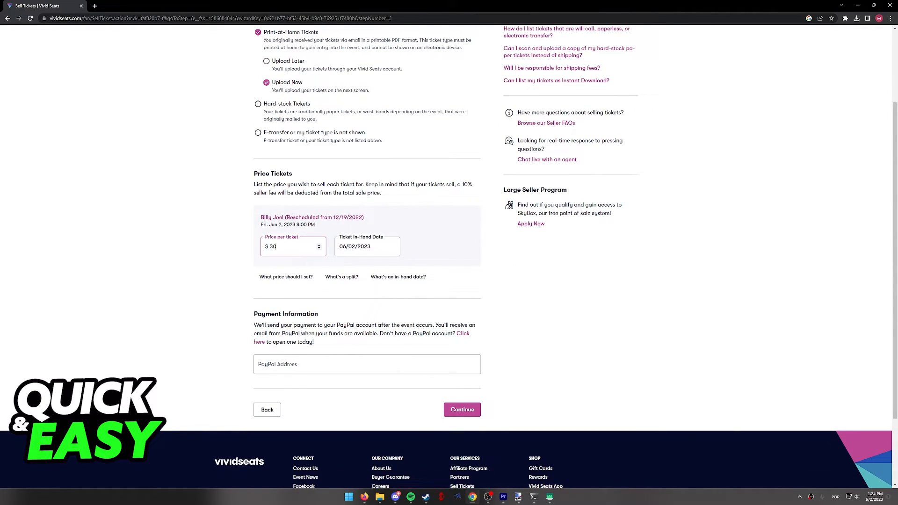
left_click(367, 364)
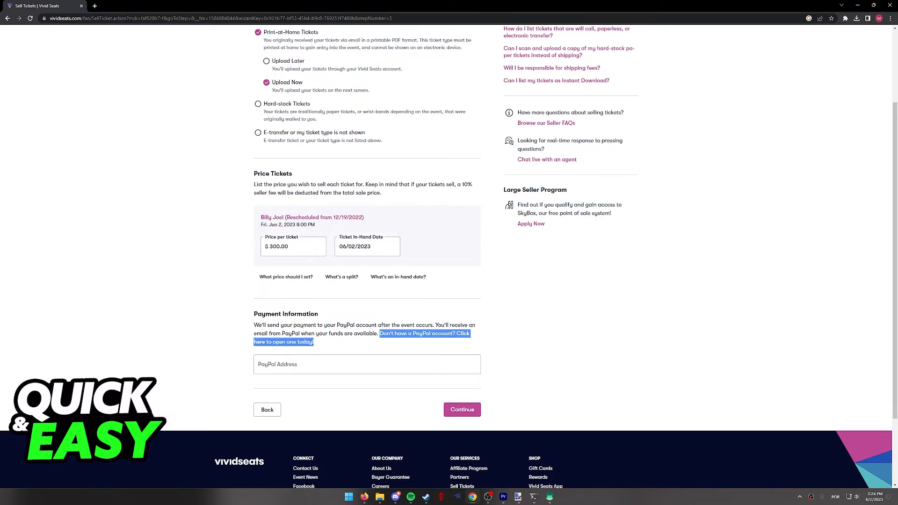
type("qeqeqet")
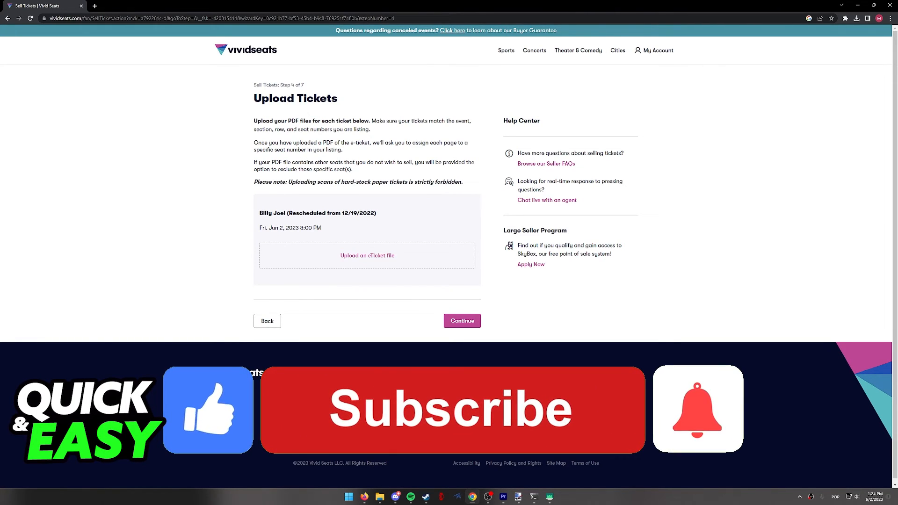
left_click(451, 409)
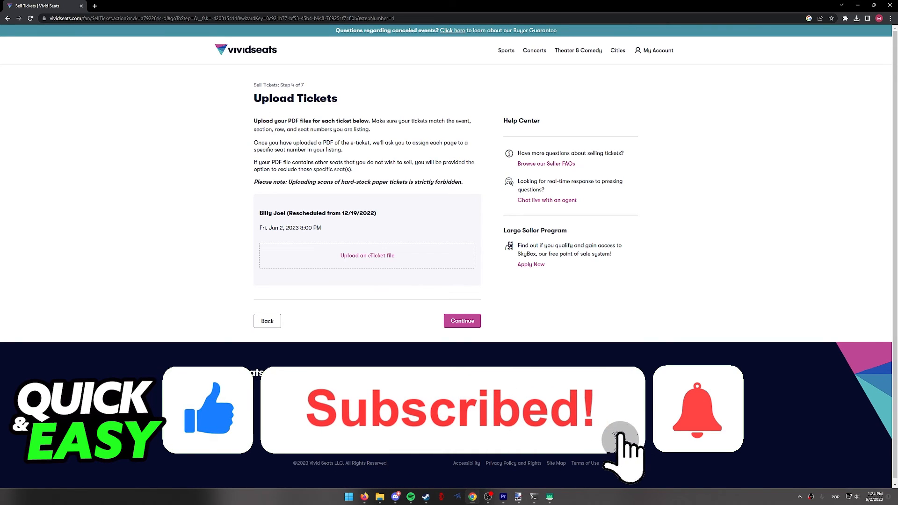